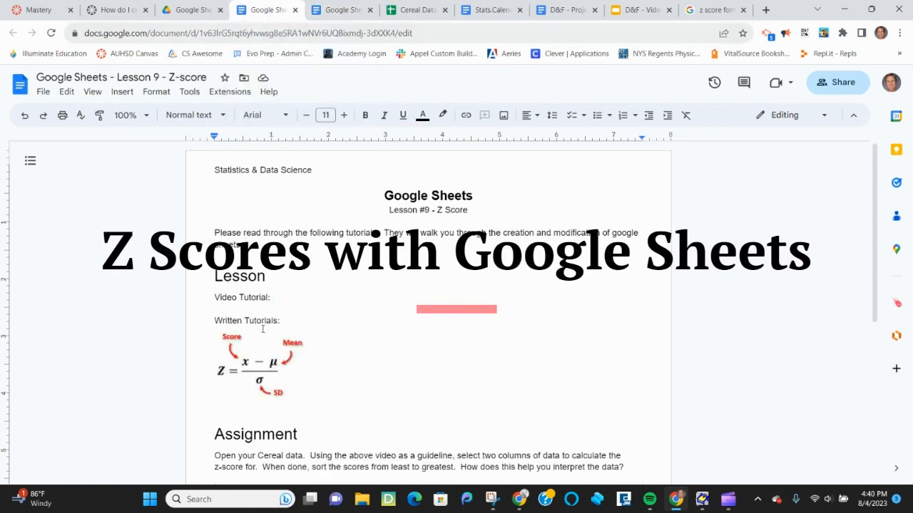
On the Cereal Data tab, insert a column after Calories headed 'z-score'.
scroll("down", 3)
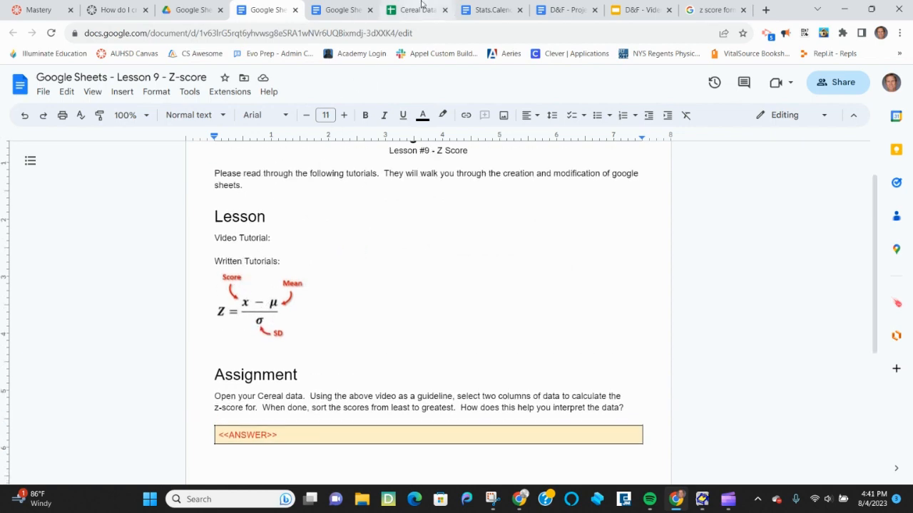
left_click(414, 9)
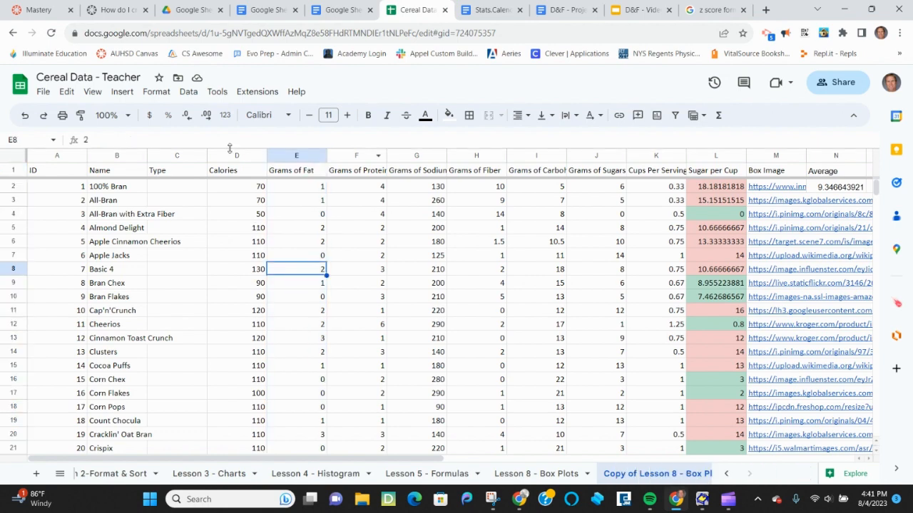
right_click(296, 169)
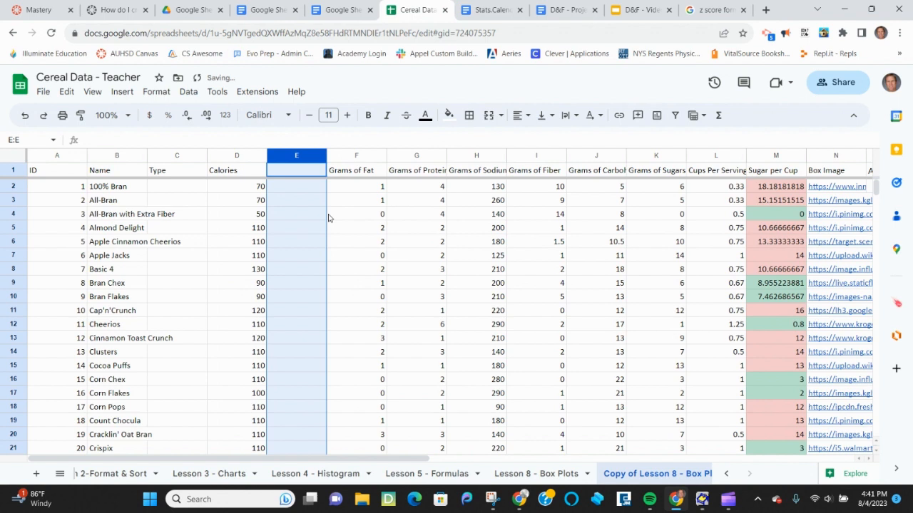
type("z")
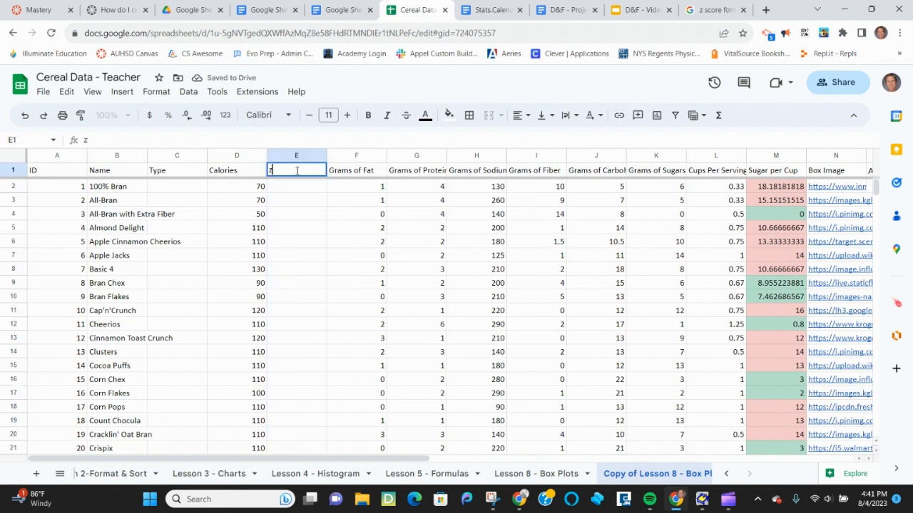
type("-score")
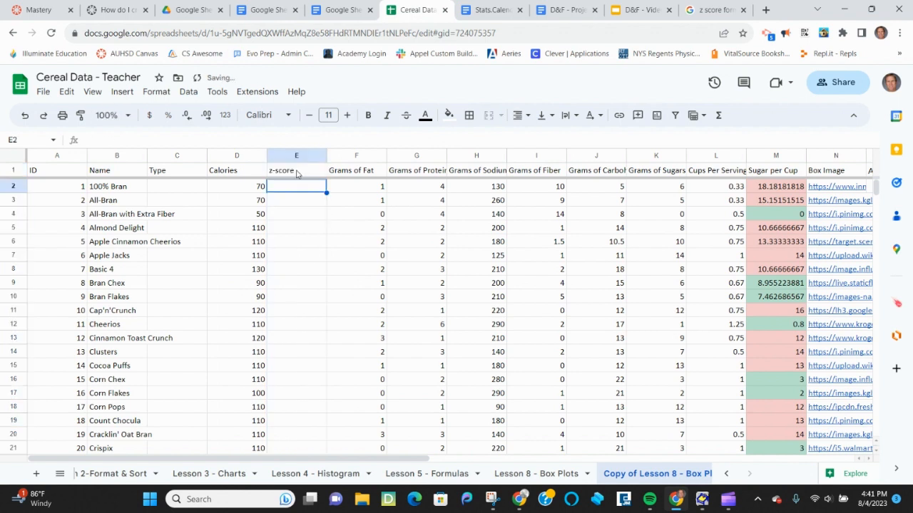
Enter =(D2-AVERAGE(D2:D68))/STDEV(D2:D68) in E2 and extend it into E3.
type("=(D2-d")
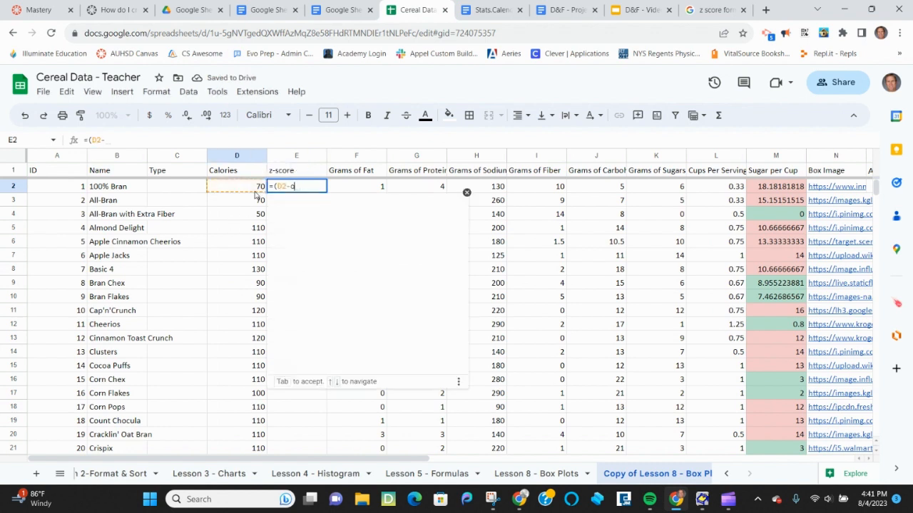
type("AVERAGE(D2:D68")
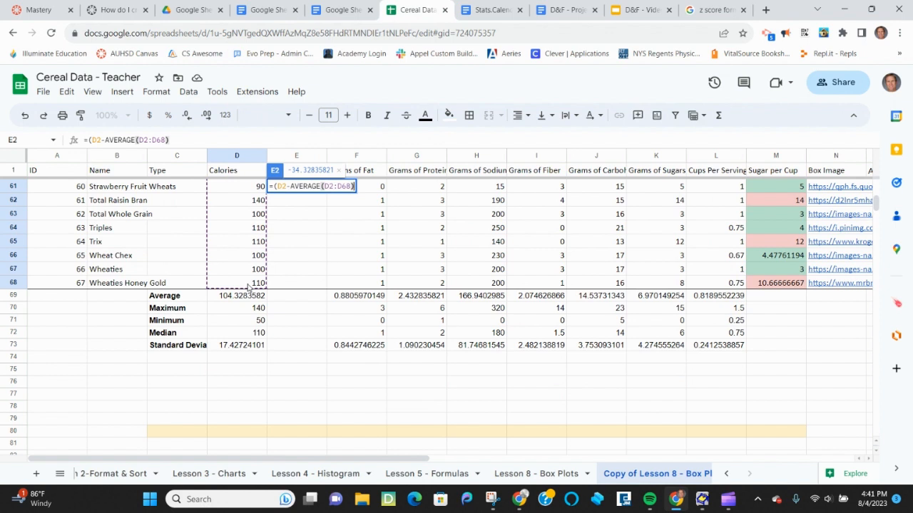
type("/st")
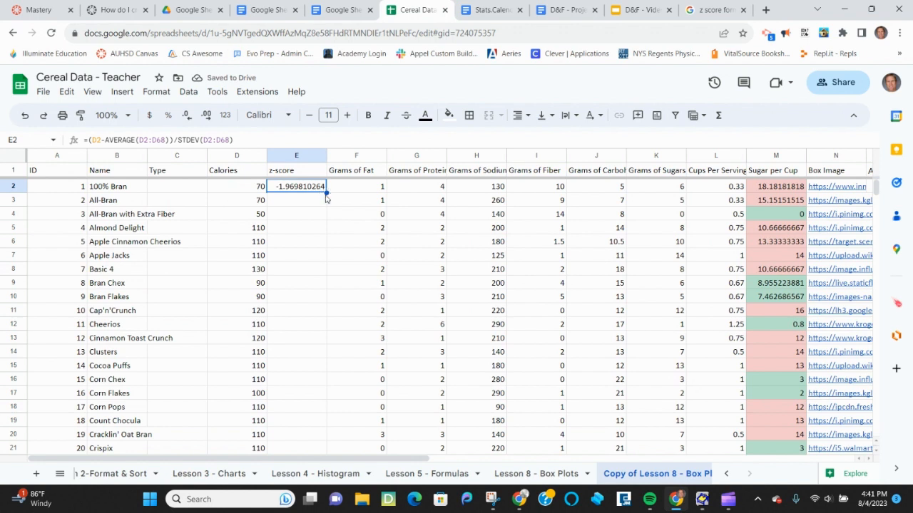
left_click(296, 200)
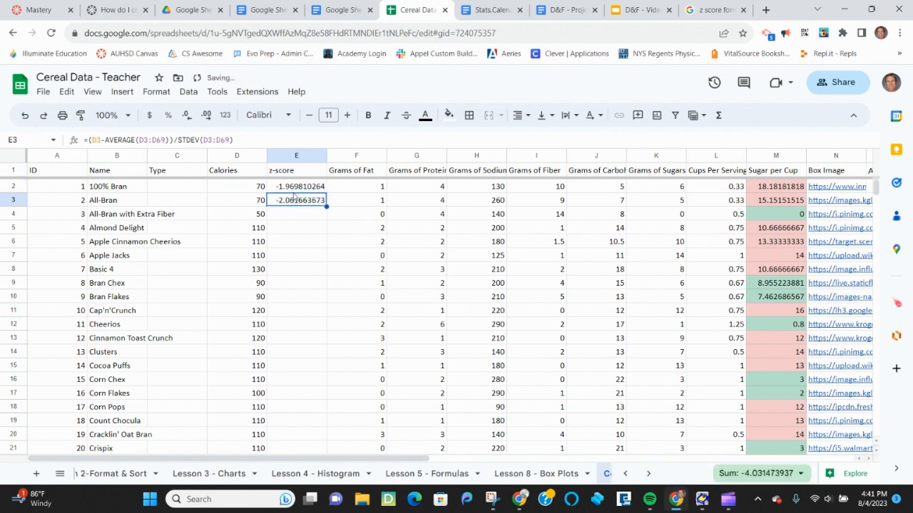
Remove the copied formula from E3 and reopen E2's z-score formula for editing.
double_click(296, 199)
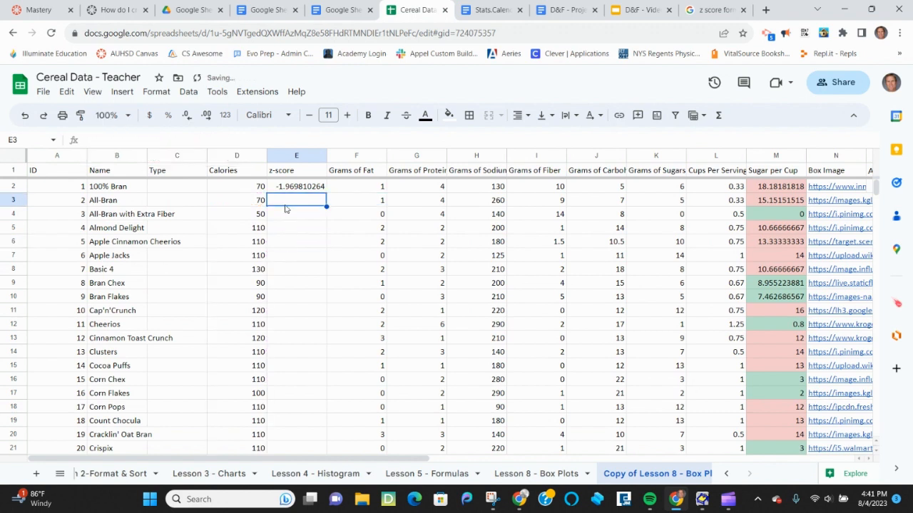
left_click(296, 186)
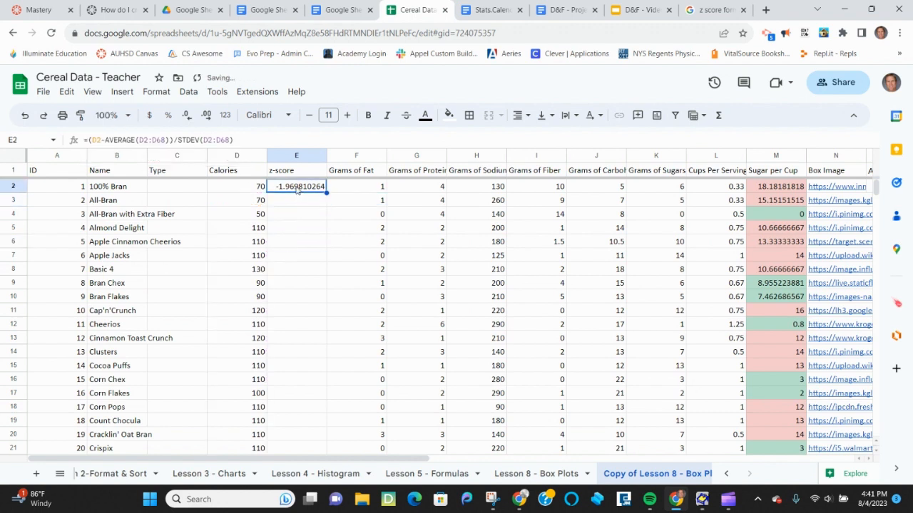
double_click(296, 186)
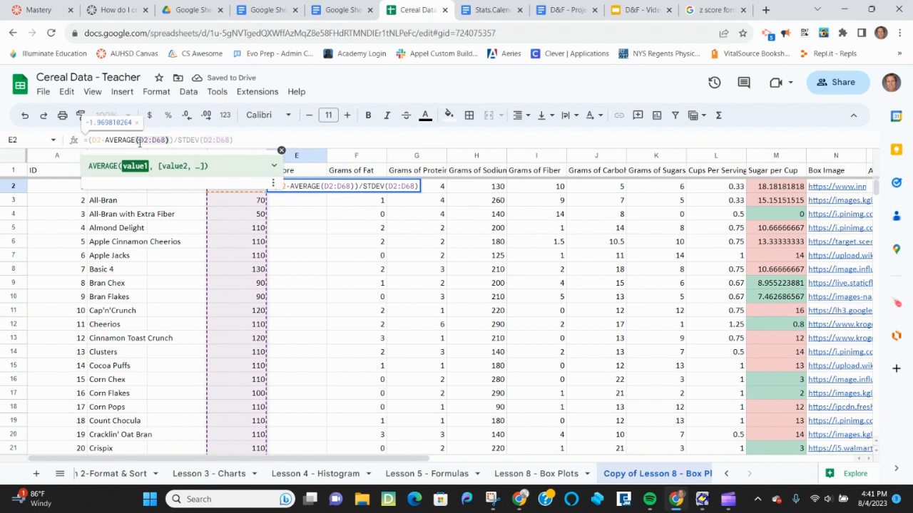
Make the Calories range absolute as $D$2:$D$68 and fill the z-score formula down.
key("f4")
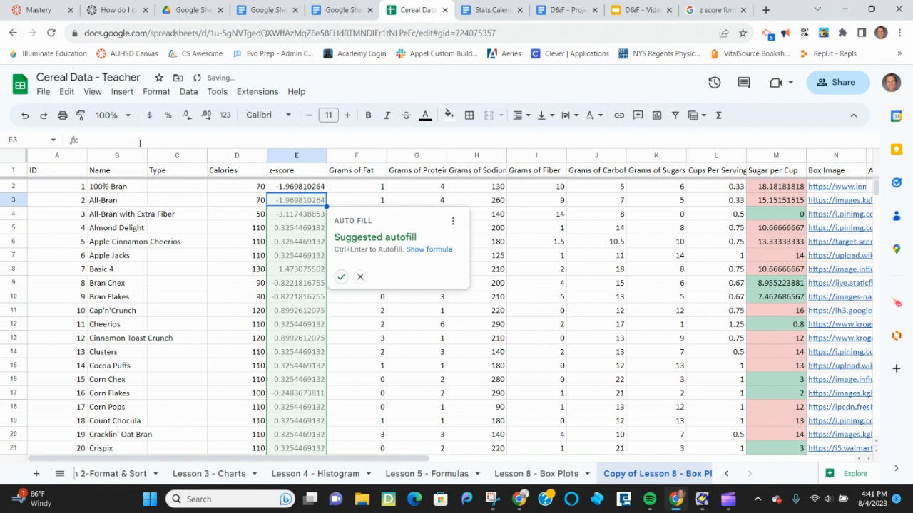
mouse_move(331, 284)
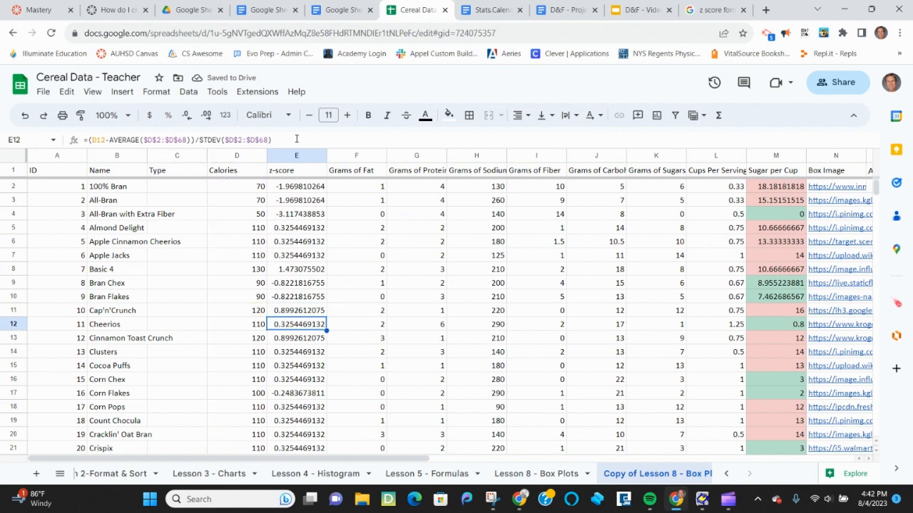
left_click(295, 155)
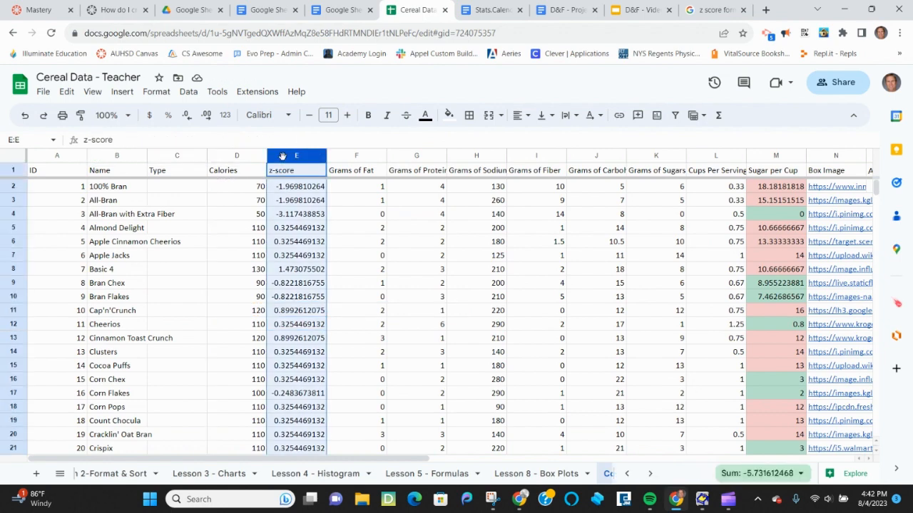
right_click(296, 155)
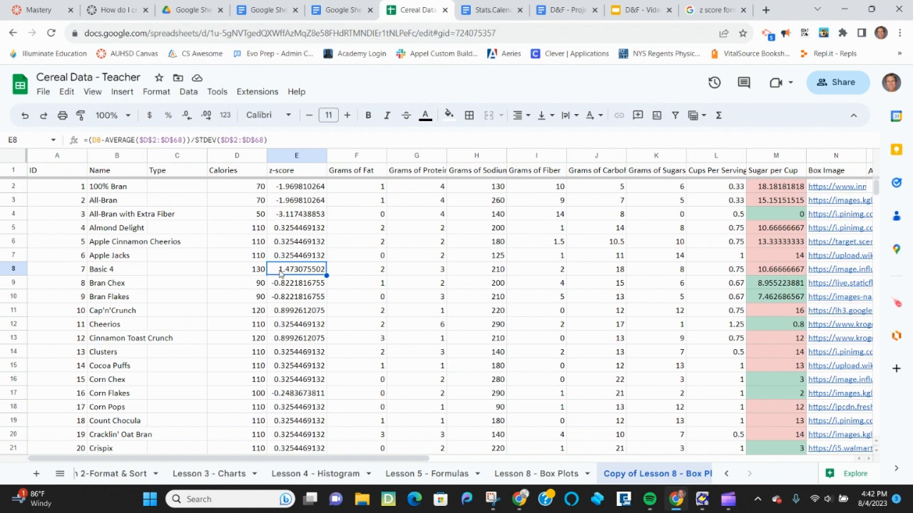
mouse_move(763, 500)
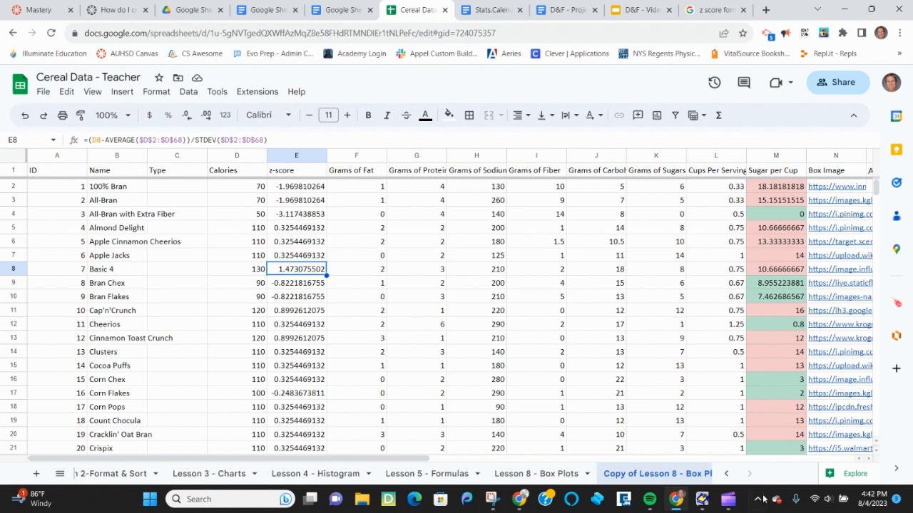